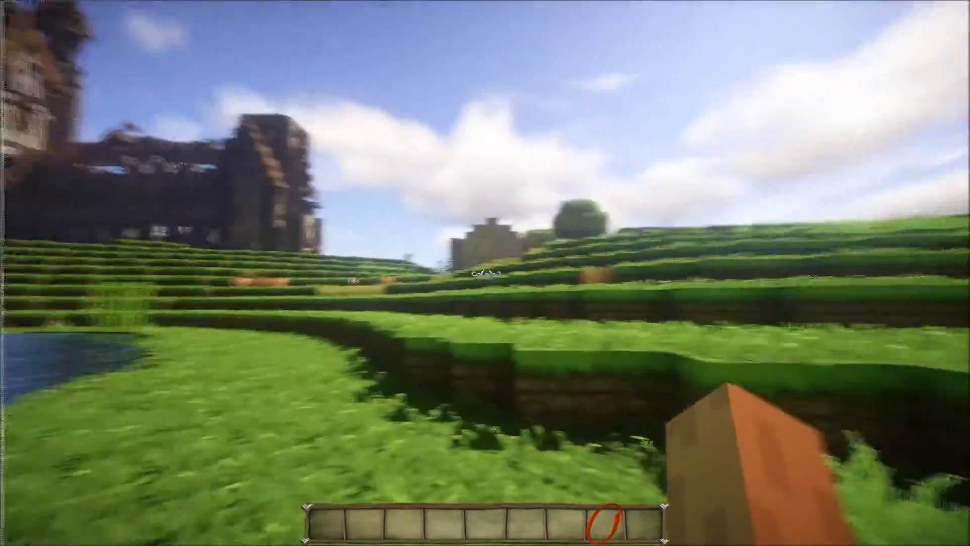
mouse_move(485, 273)
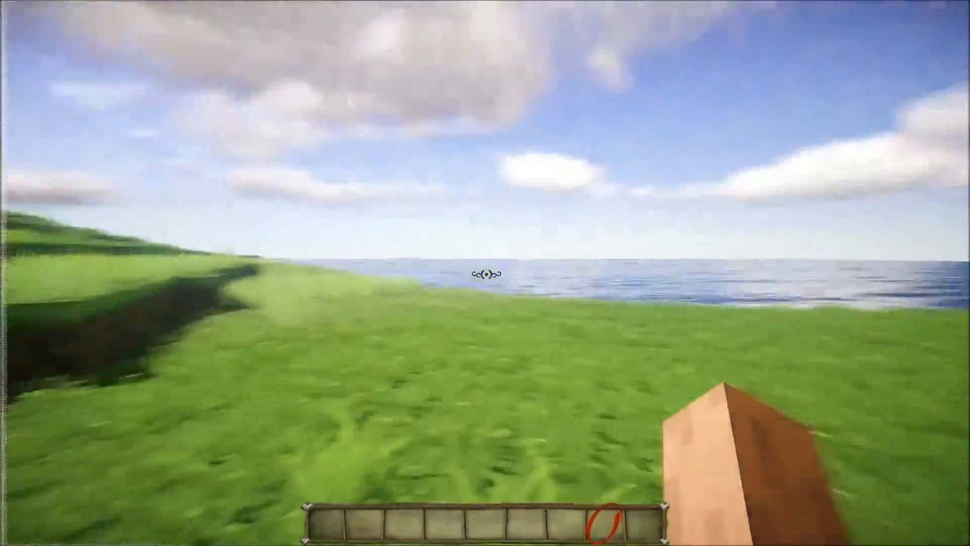
mouse_move(485, 272)
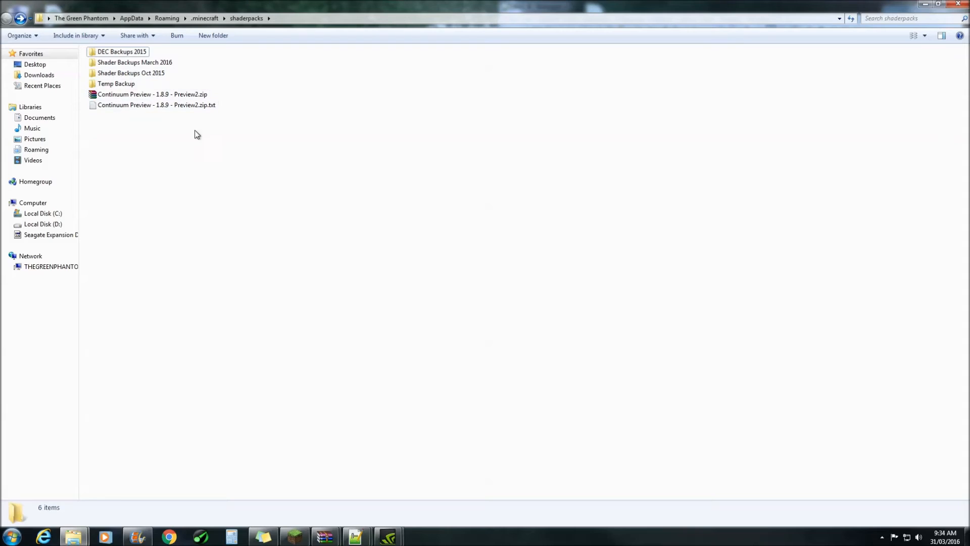
mouse_move(224, 151)
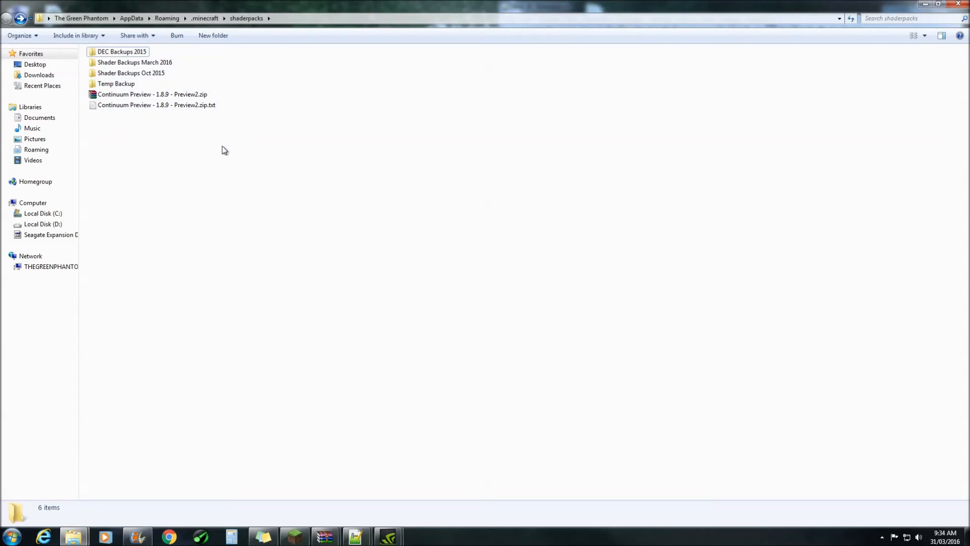
mouse_move(181, 143)
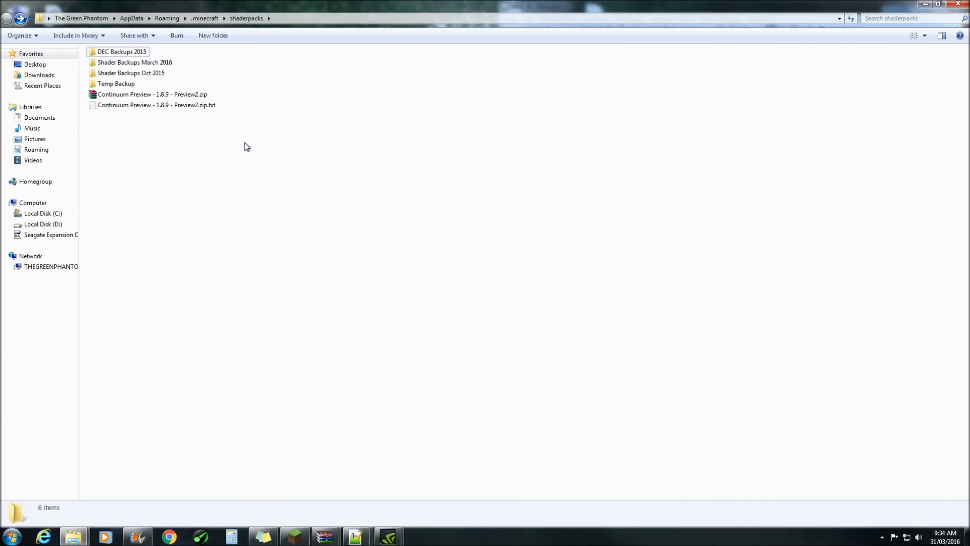
Create a new folder in shaderpacks for the MotionBlur copy
right_click(247, 147)
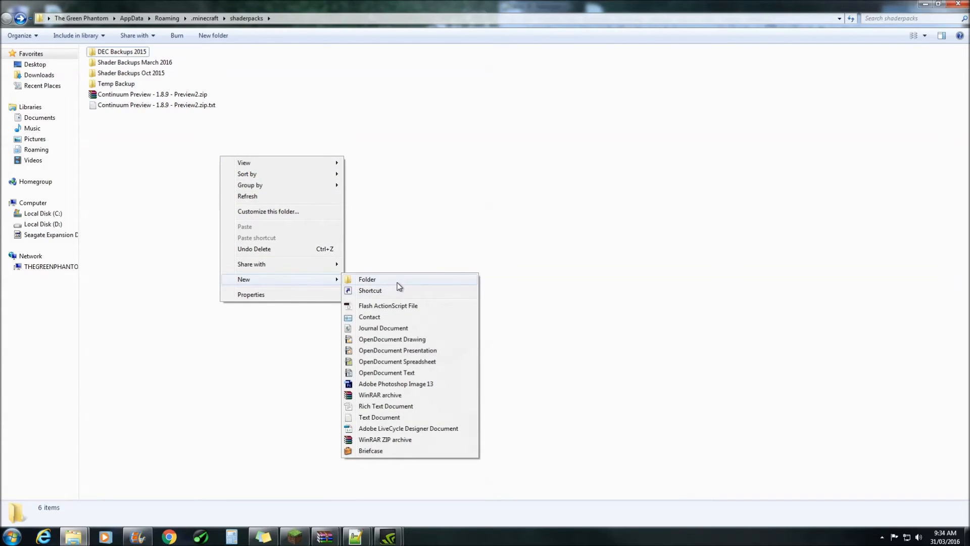
click(367, 279)
text(Continuum Preview - 1.8.9 - Preview2 - MotionBlur)
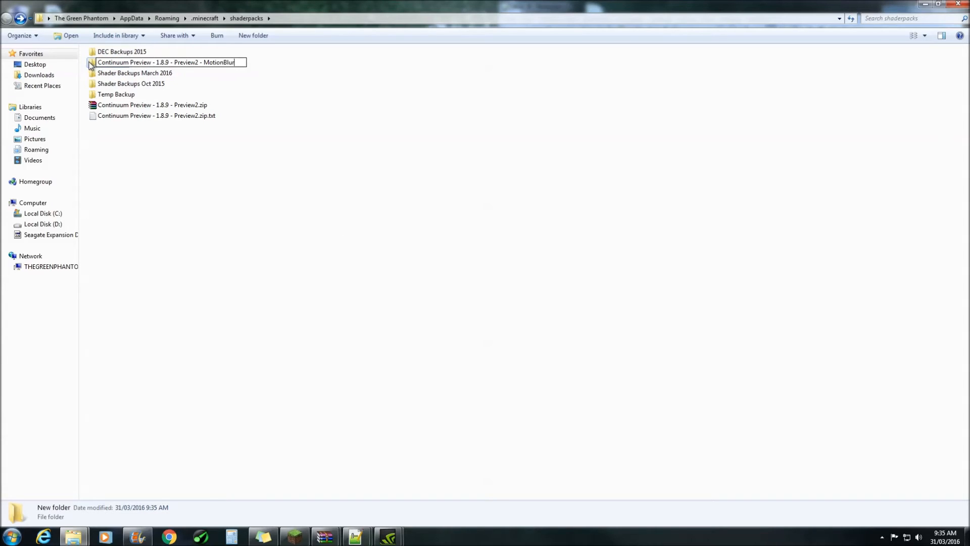
mouse_move(279, 162)
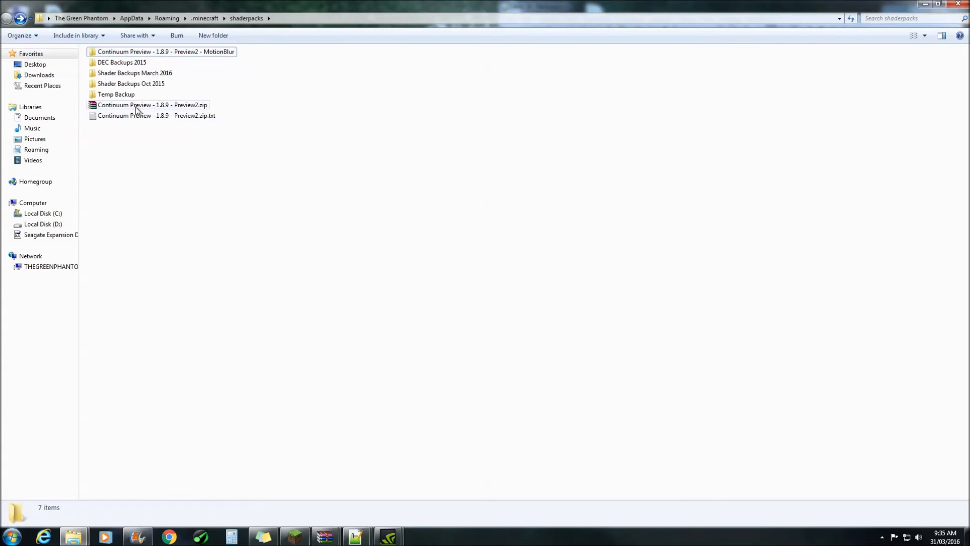
Open the Continuum Preview zip in WinRAR and take its shaders folder
double_click(152, 104)
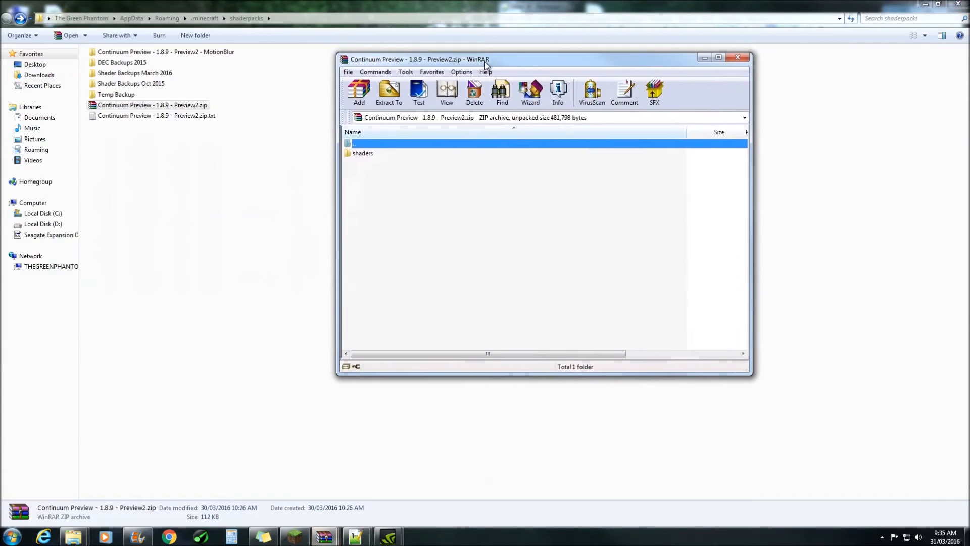
click(363, 152)
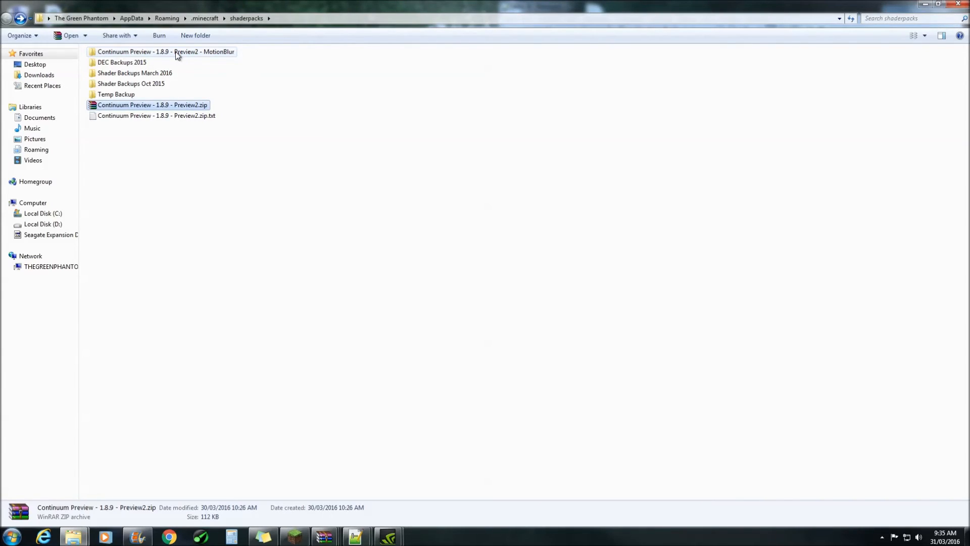
Open the MotionBlur copy's final.fsh in Notepad++ for editing
double_click(166, 51)
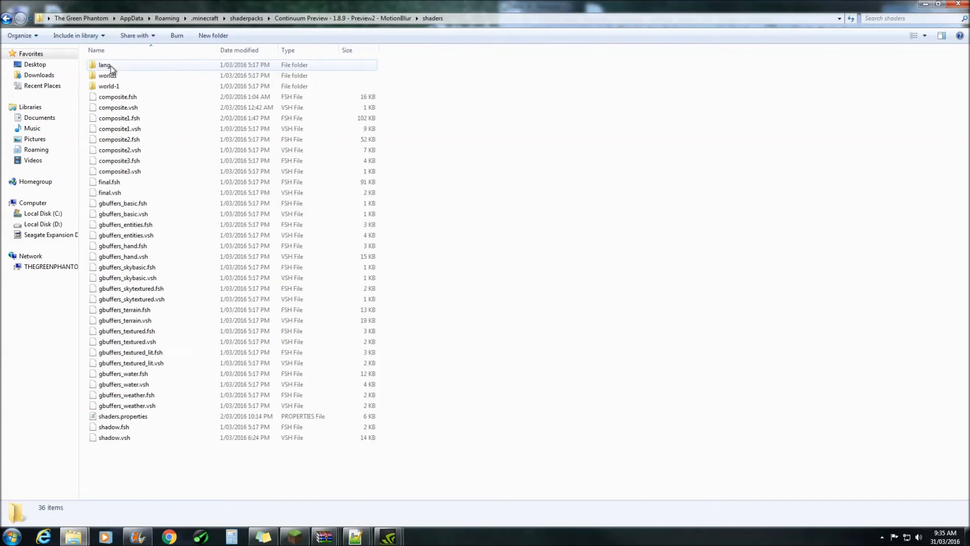
right_click(109, 181)
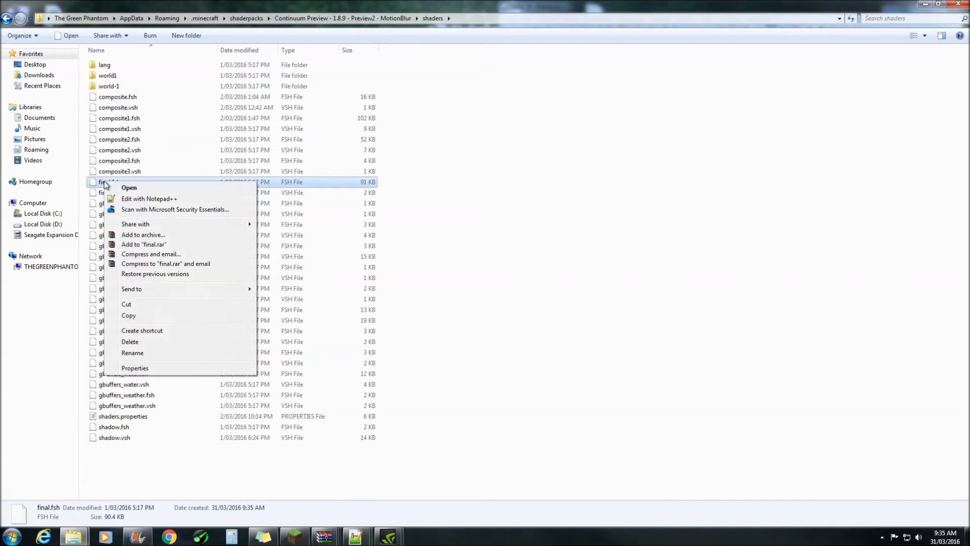
mouse_move(149, 199)
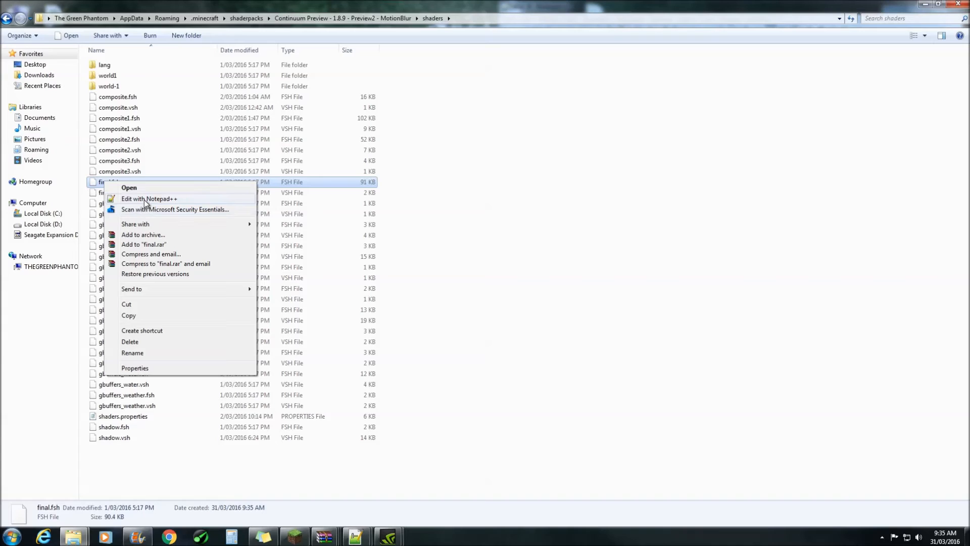
click(149, 199)
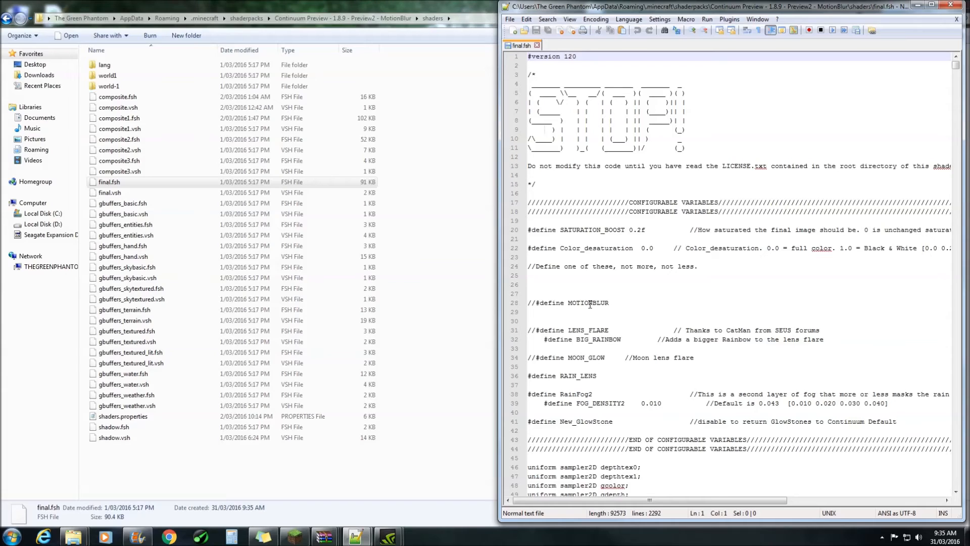
Search final.fsh for MOTIONBLUR to reach the MotionBlur function
double_click(587, 303)
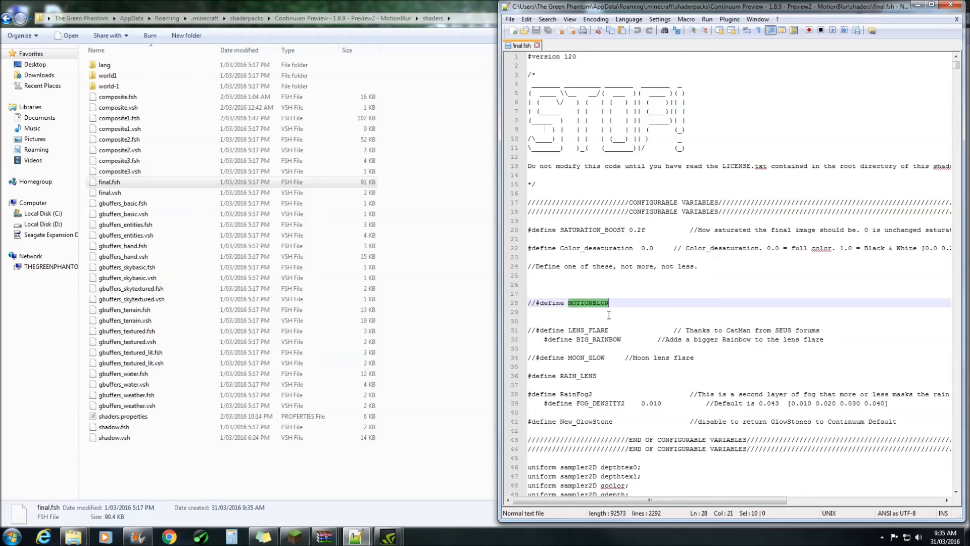
key(Ctrl+f)
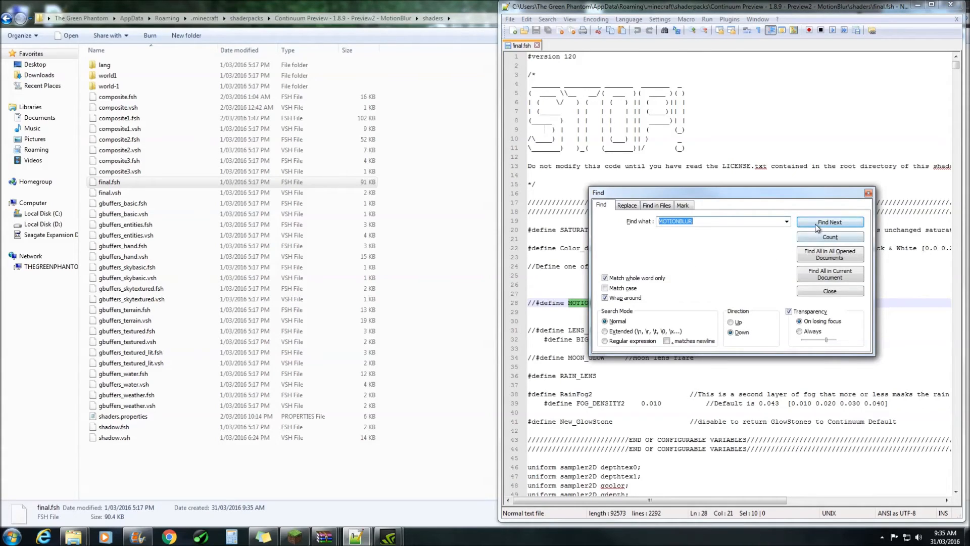
click(829, 222)
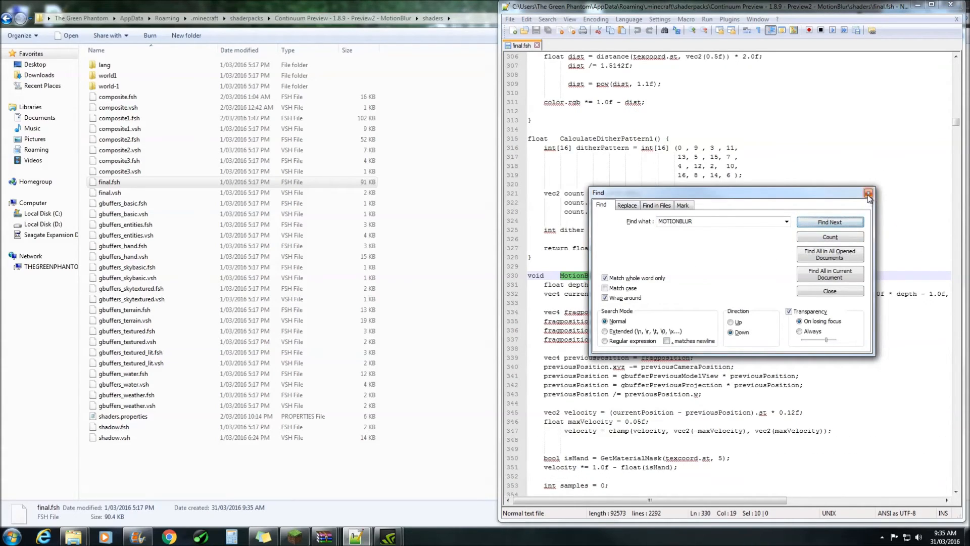
click(868, 192)
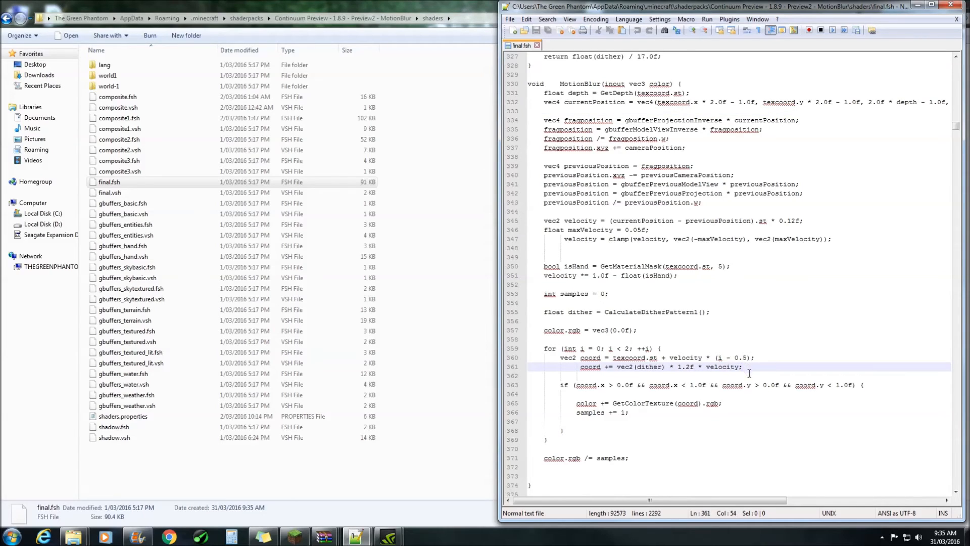
Insert a new line below the dither offset at line 361 for the clamp
key(Enter)
text(coord = clamp(coord, 1.0 / vec2(viewWidth, viewHeight), 1.0 - 1.0 / vec2(viewWidth, viewHeight));)
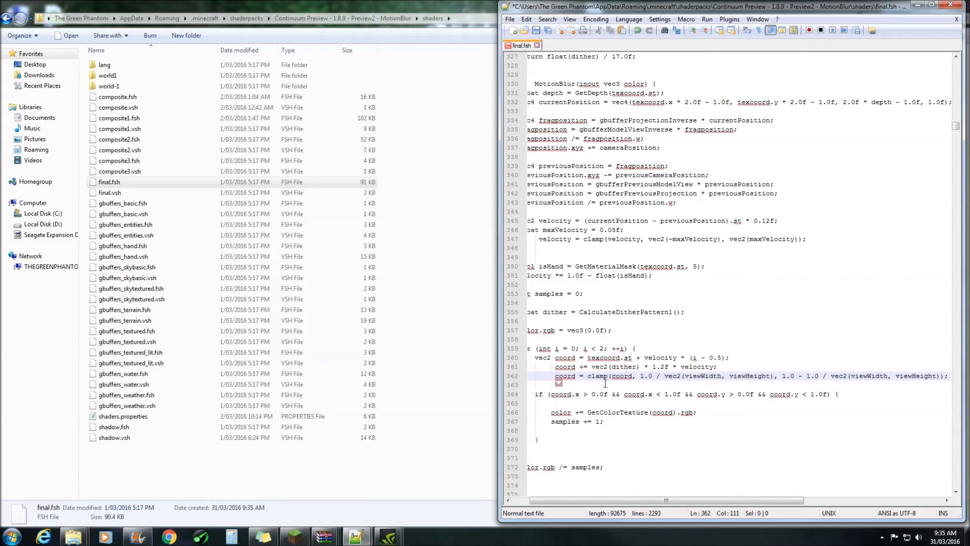
mouse_move(691, 375)
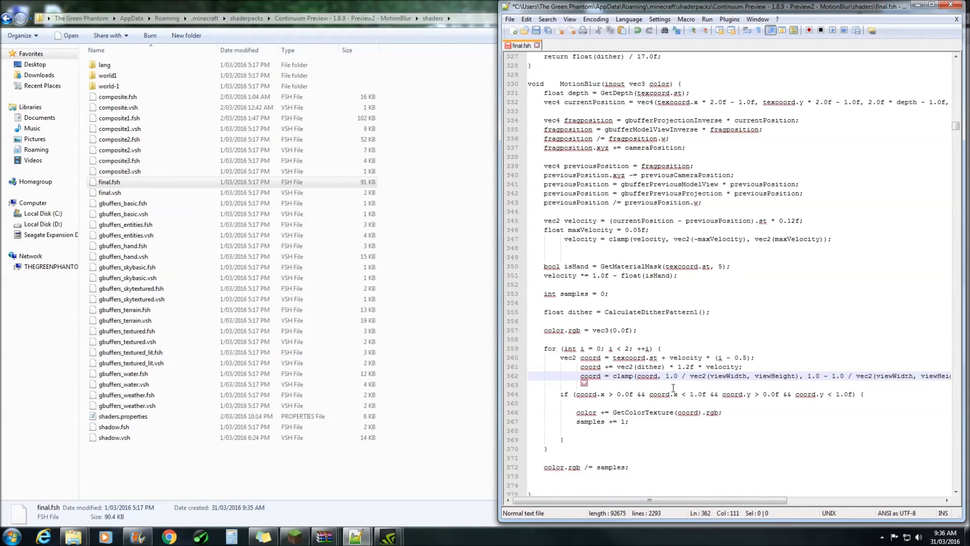
mouse_move(746, 400)
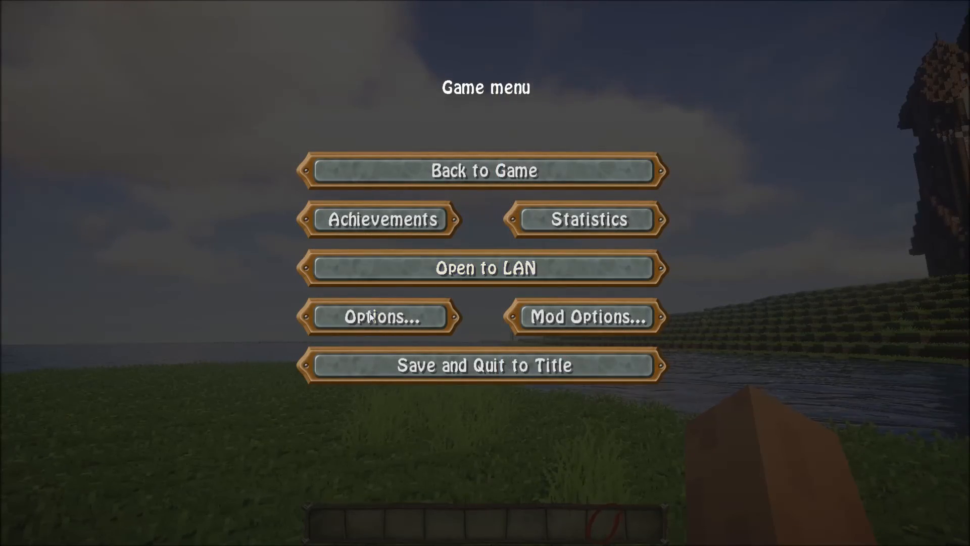
Select the MotionBlur shader pack and turn Motion blur ON under Misc options
click(382, 316)
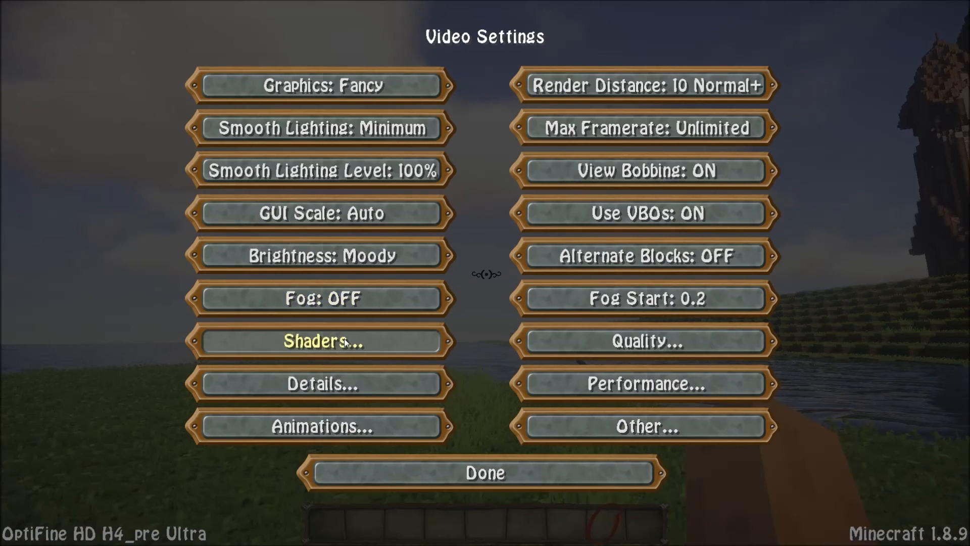
click(320, 341)
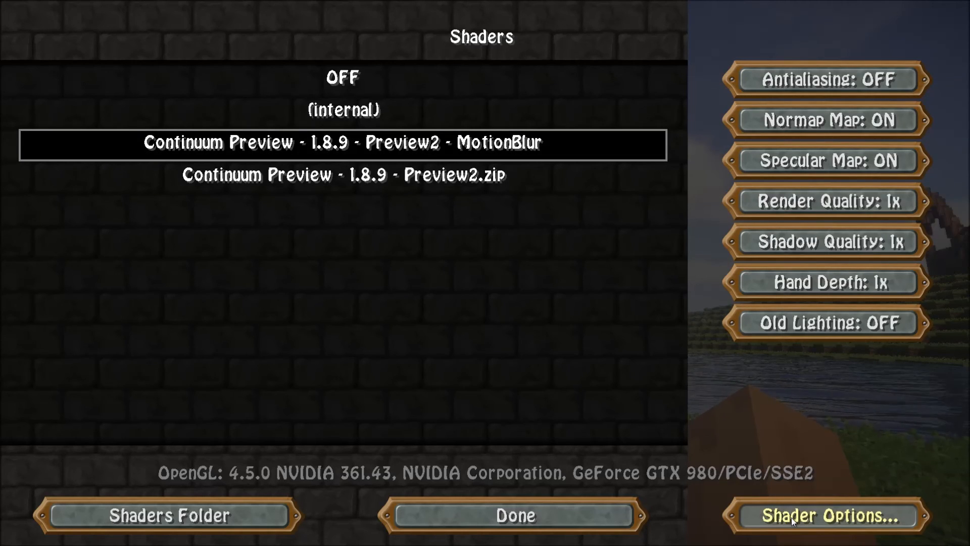
click(825, 515)
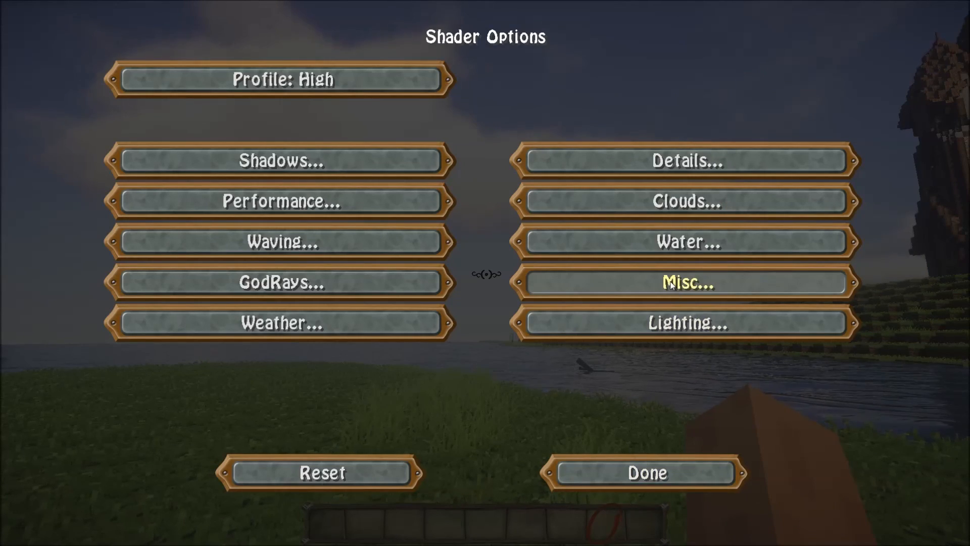
click(687, 282)
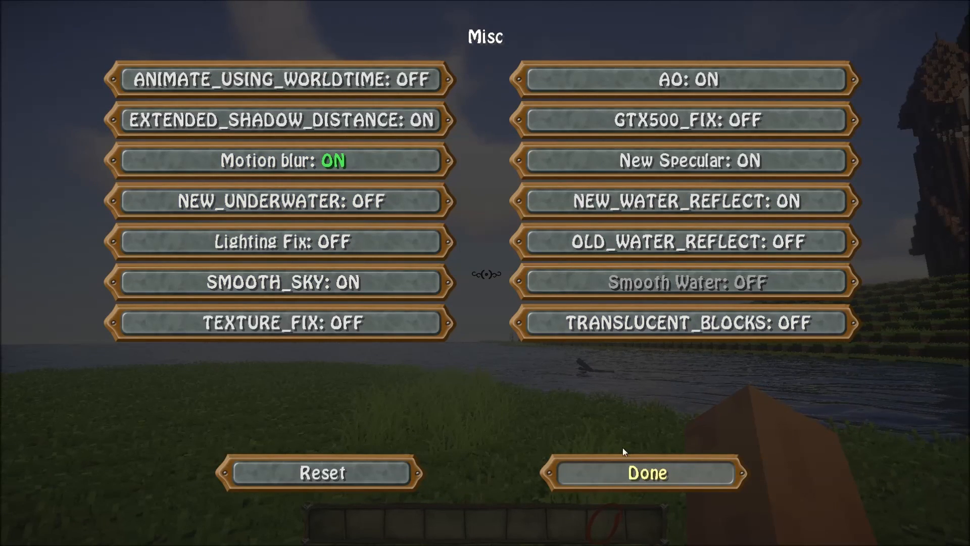
click(646, 473)
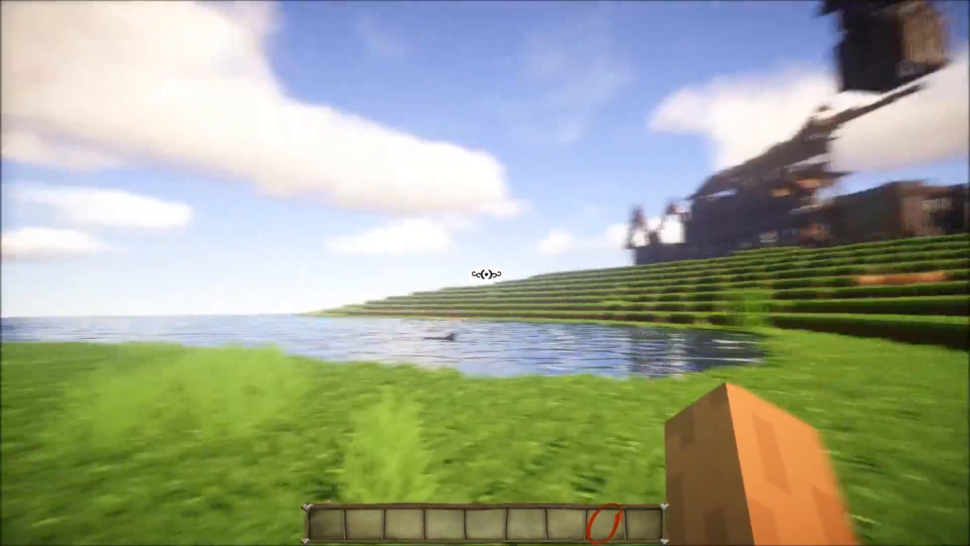
mouse_move(485, 273)
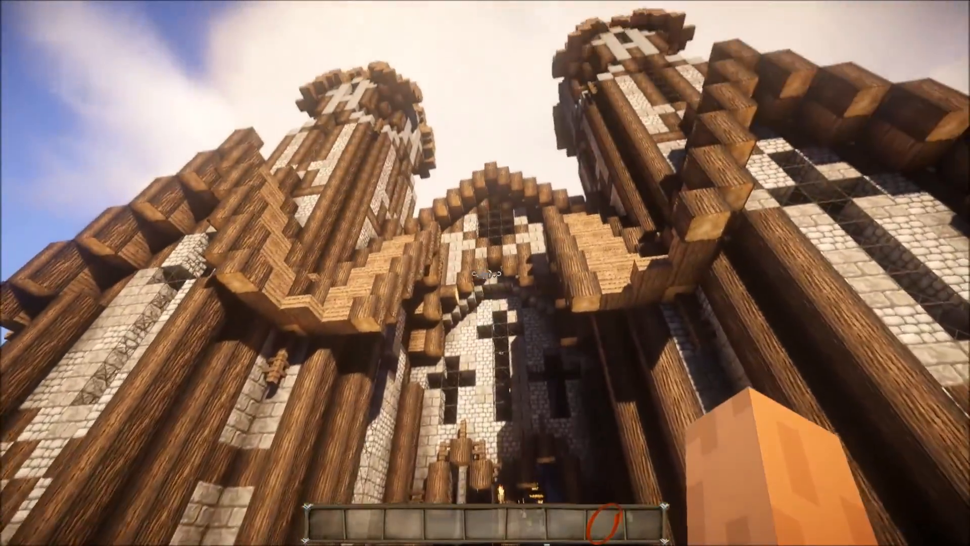
mouse_move(485, 273)
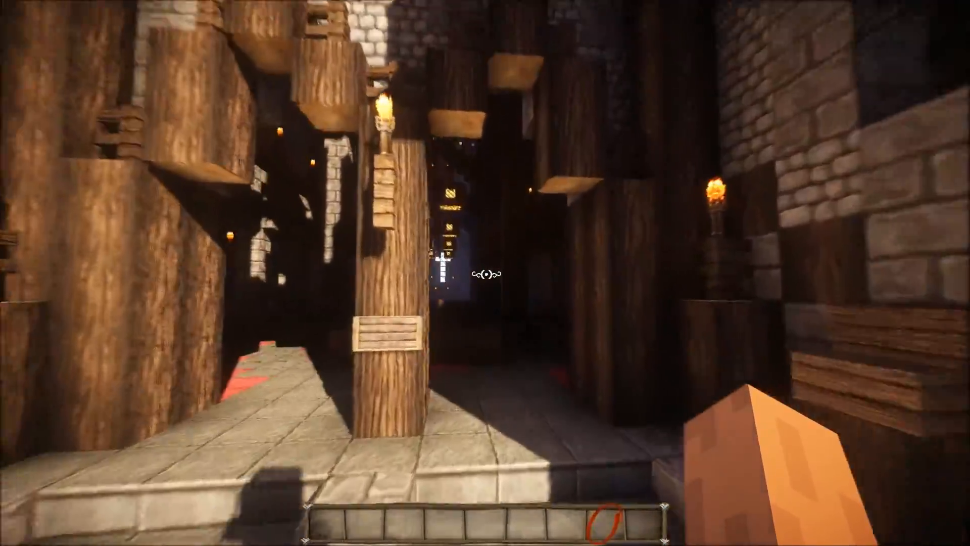